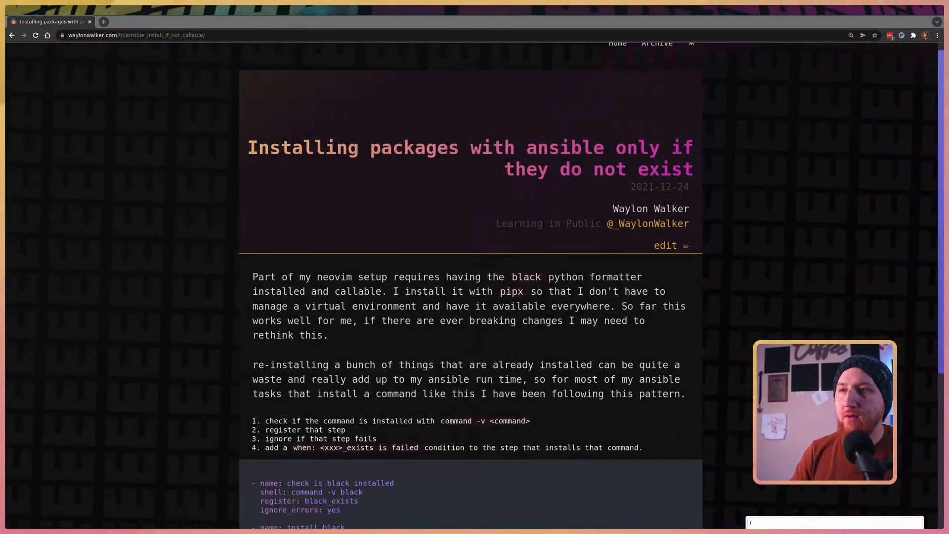
- Run the black.yml playbook with ansible-playbook so its install step is skipped
{"action": "scroll", "scroll_direction": "down", "scroll_amount": 3}
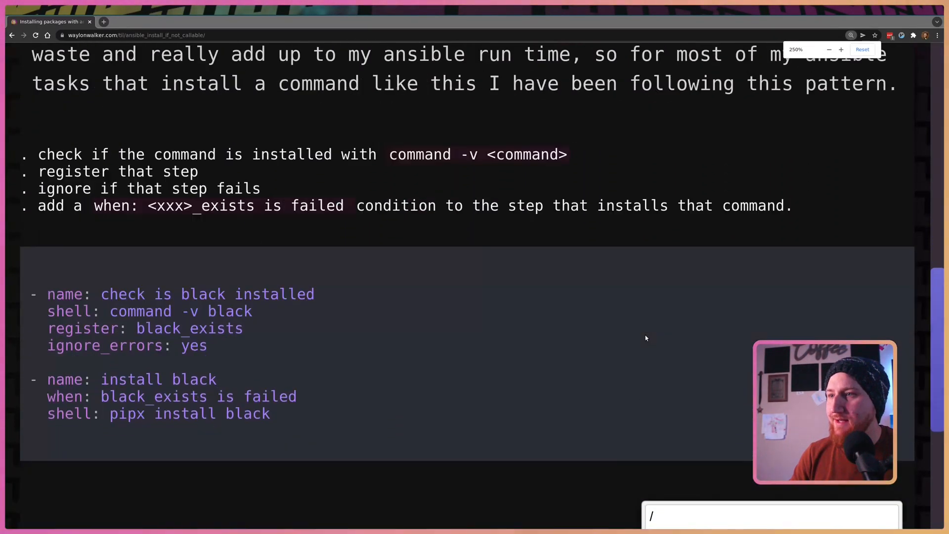
{"action": "scroll", "scroll_direction": "down", "scroll_amount": 3}
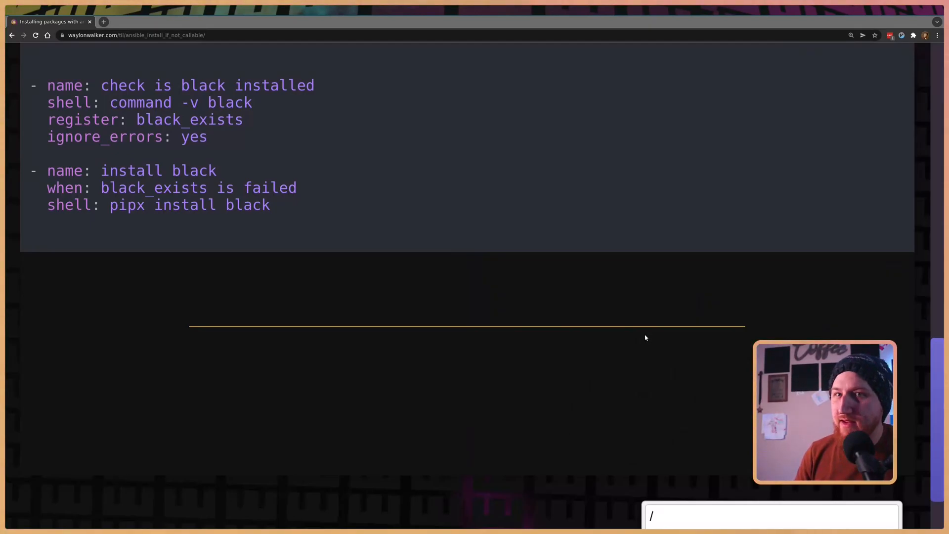
{"action": "scroll", "scroll_direction": "up", "scroll_amount": 3}
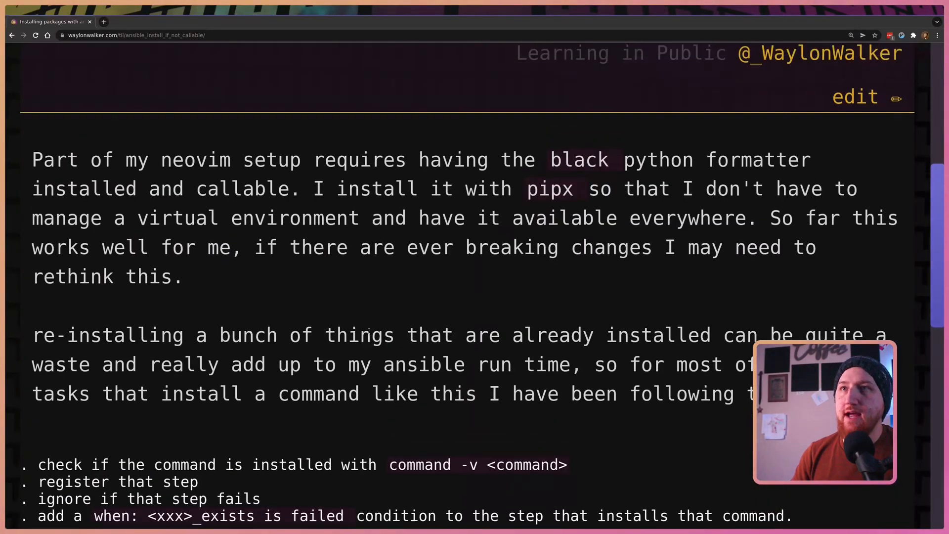
{"action": "scroll", "scroll_direction": "down", "scroll_amount": 3}
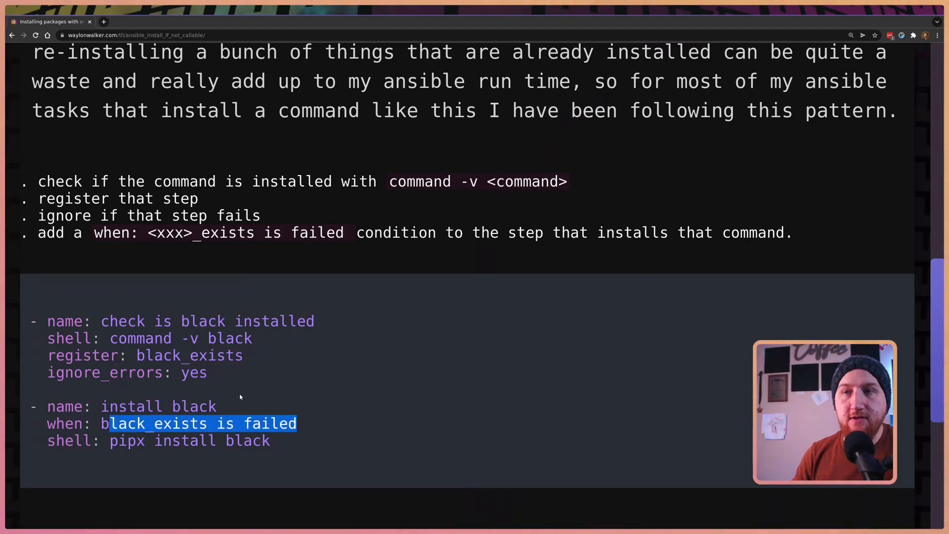
{"action": "mouse_move", "coordinate": [119, 331]}
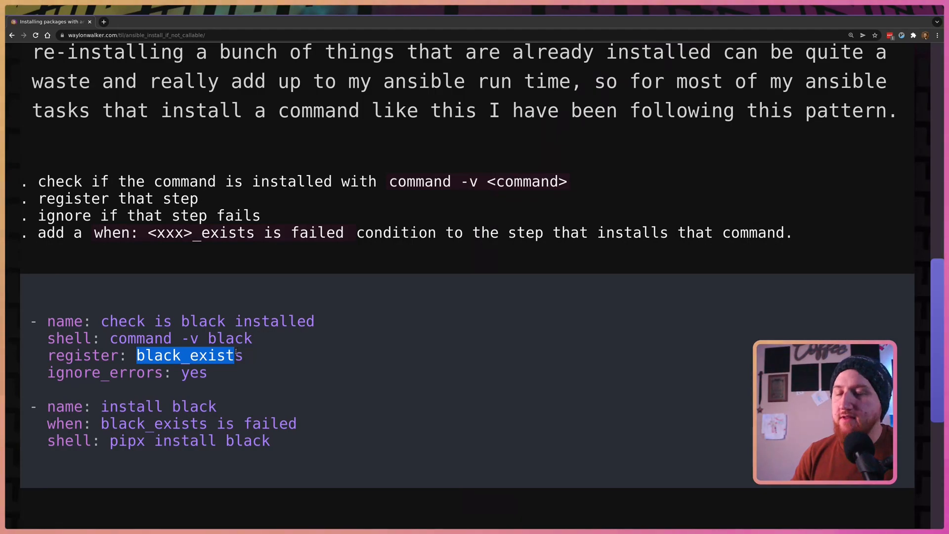
{"action": "scroll", "scroll_direction": "down", "scroll_amount": 3}
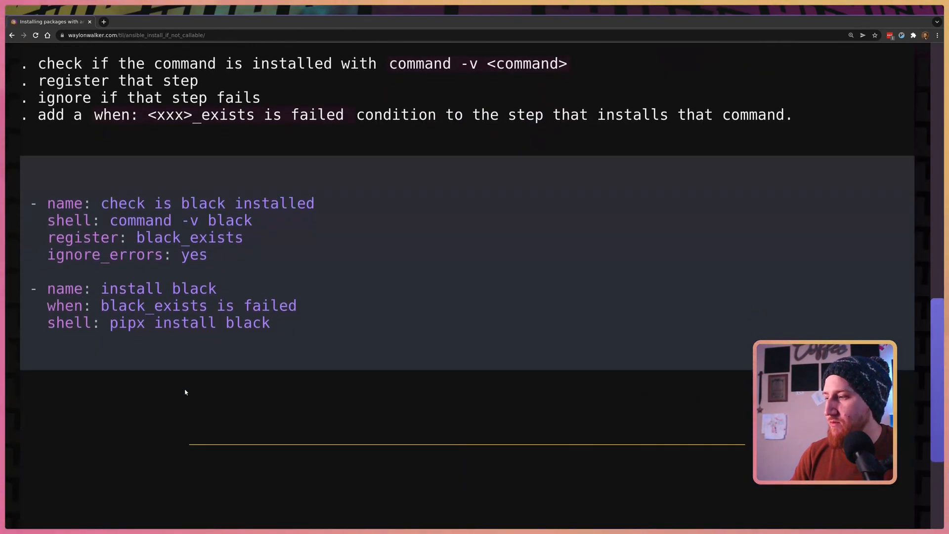
{"action": "scroll", "scroll_direction": "up", "scroll_amount": 3}
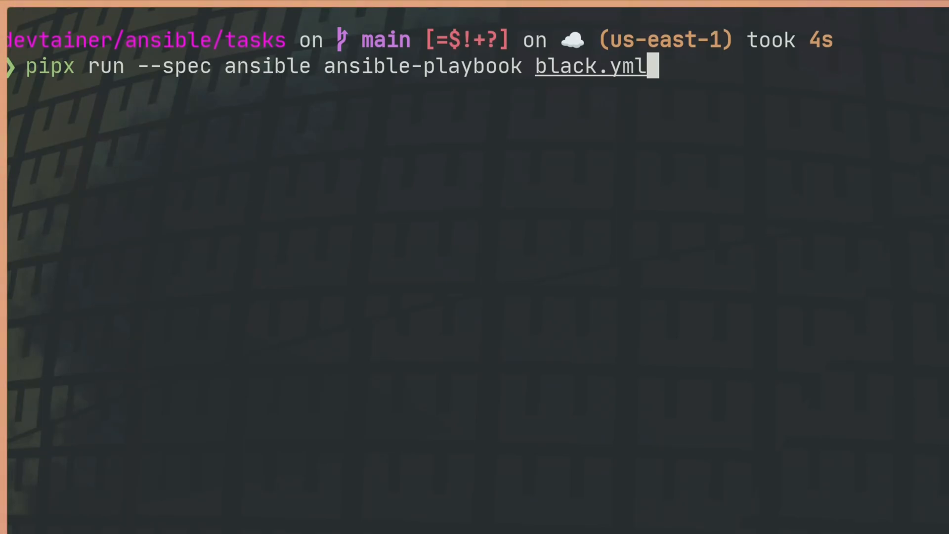
{"action": "key", "text": "Return"}
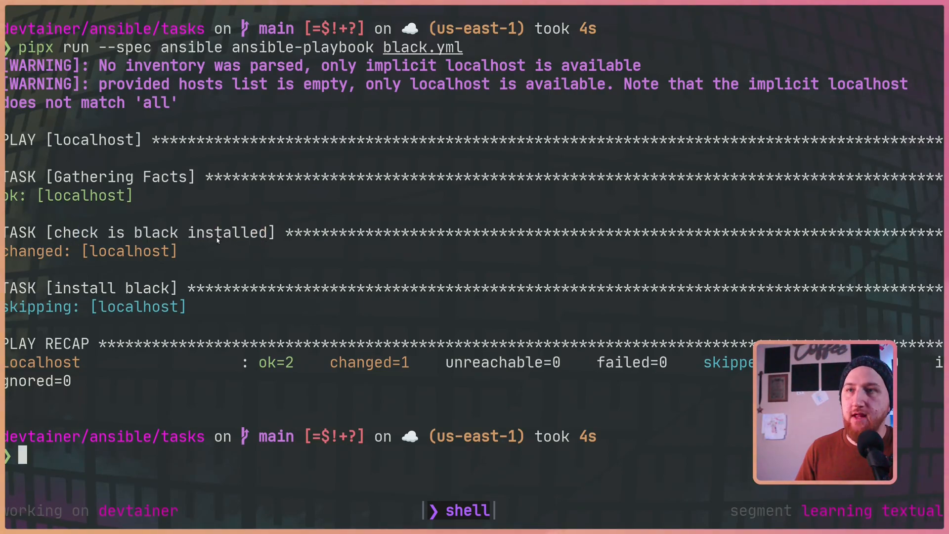
- Check whether black exists with 'command -v black', which prints nothing
{"action": "type", "text": "command -v mcfly"}
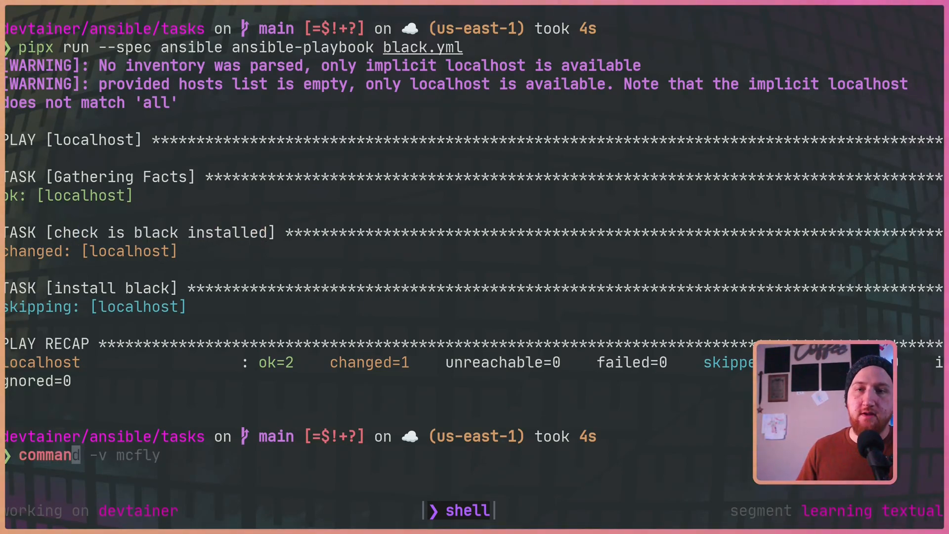
{"action": "type", "text": "blac"}
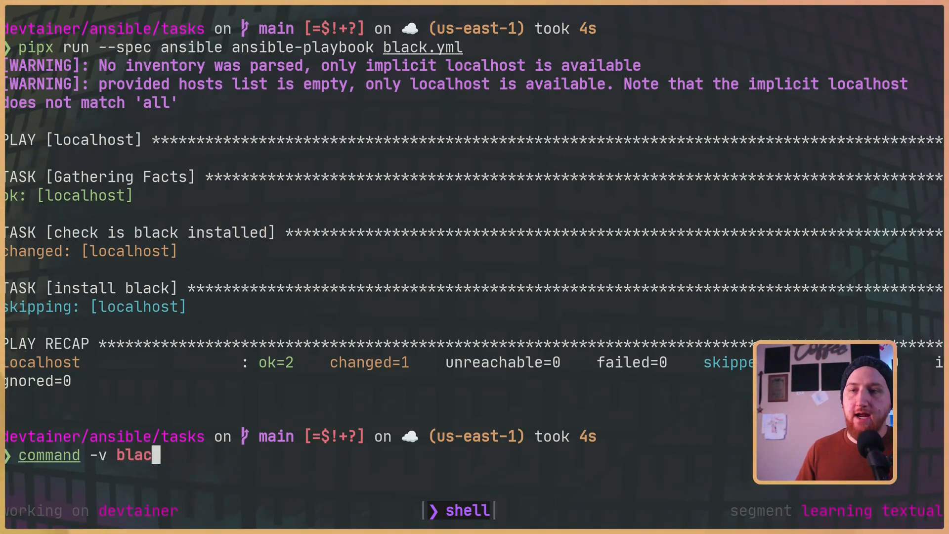
{"action": "key", "text": "Return"}
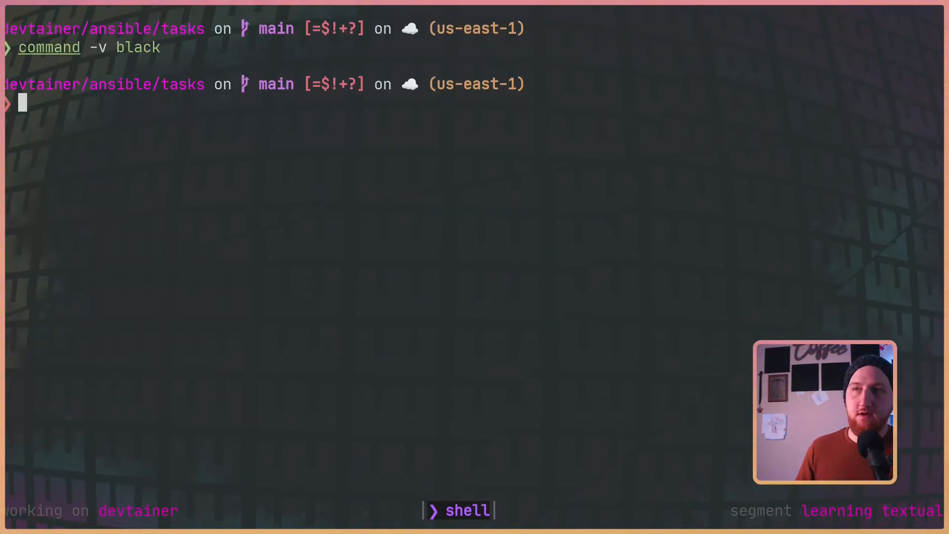
- Remove black with rm -rf `which black` and rerun the playbook so black gets installed
{"action": "type", "text": "rm -rf `which black`"}
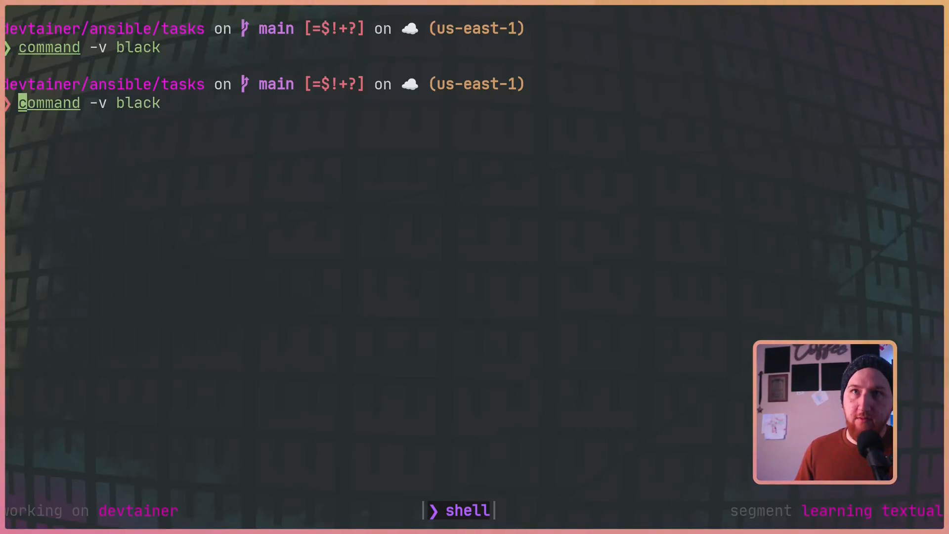
{"action": "key", "text": "Return"}
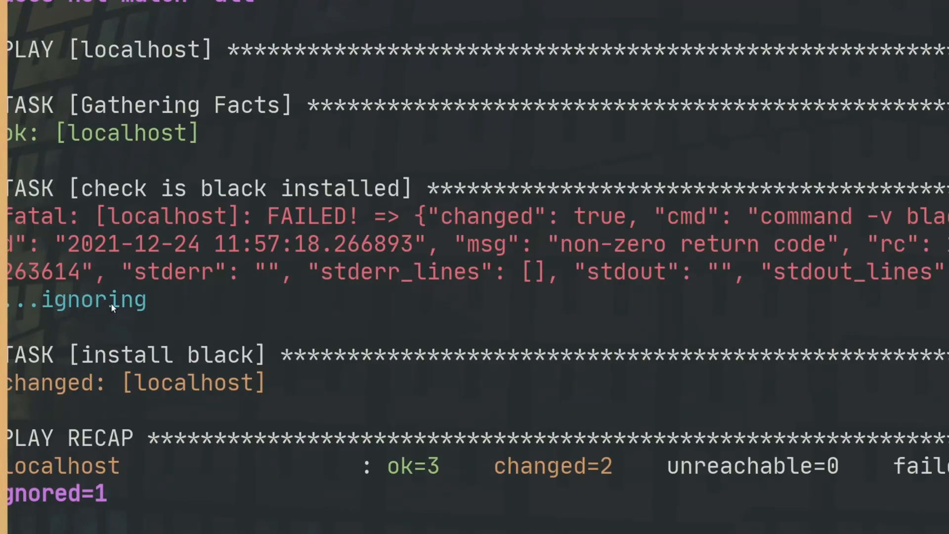
{"action": "mouse_move", "coordinate": [288, 501]}
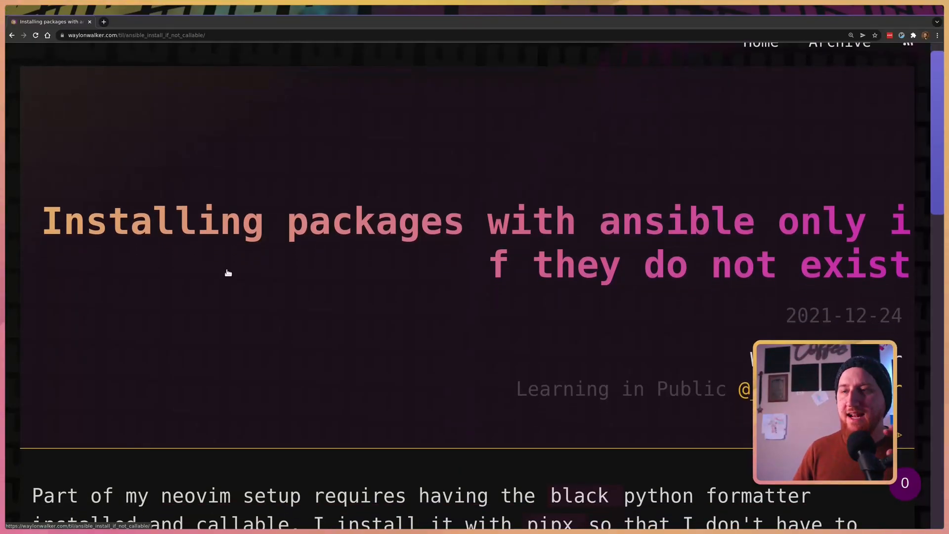
{"action": "scroll", "scroll_direction": "down", "scroll_amount": 3}
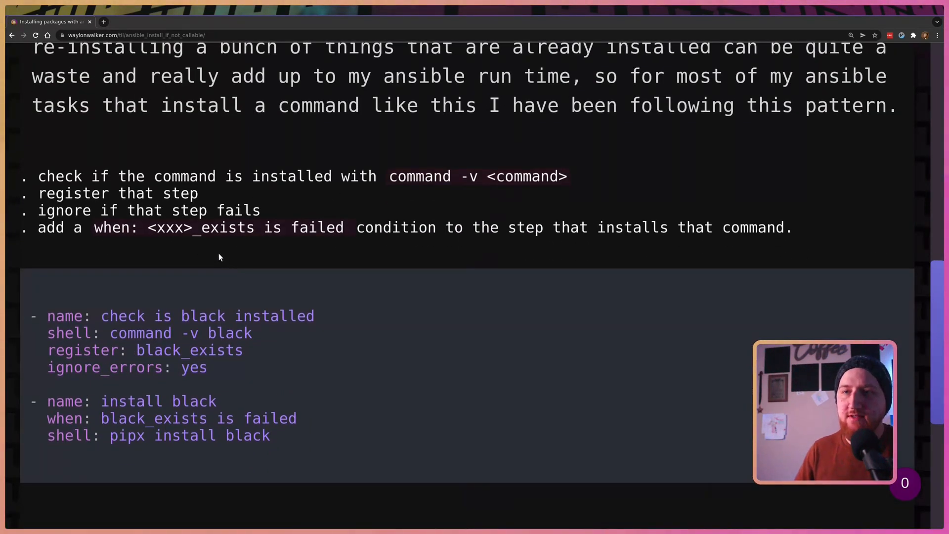
{"action": "scroll", "scroll_direction": "down", "scroll_amount": 3}
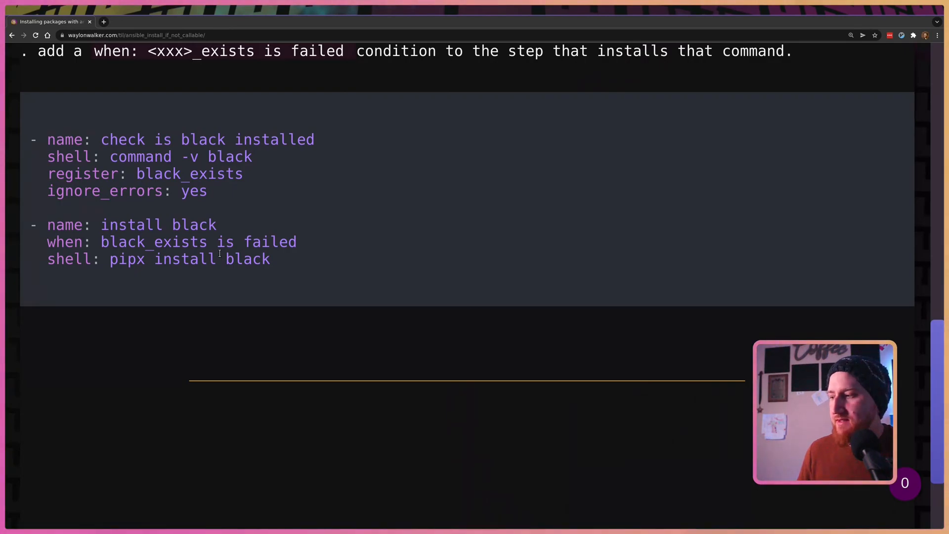
{"action": "mouse_move", "coordinate": [625, 294]}
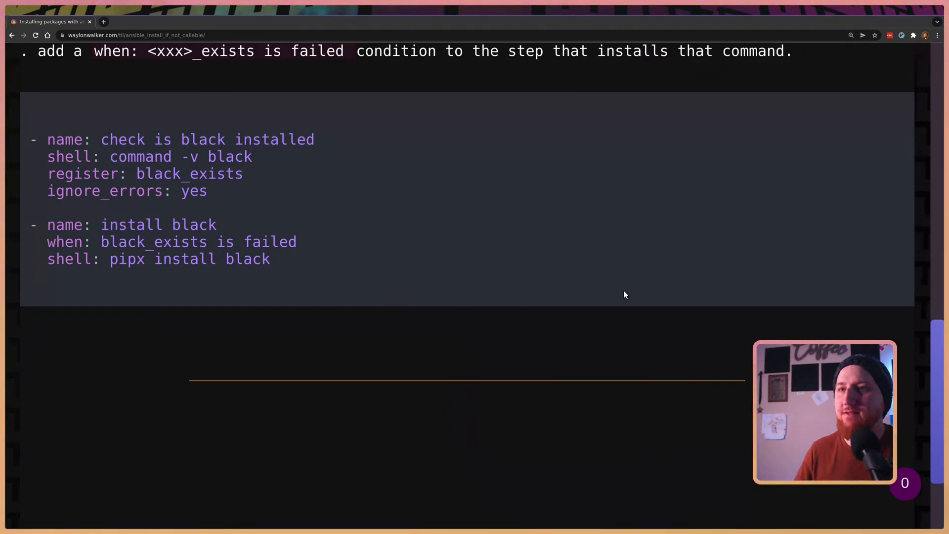